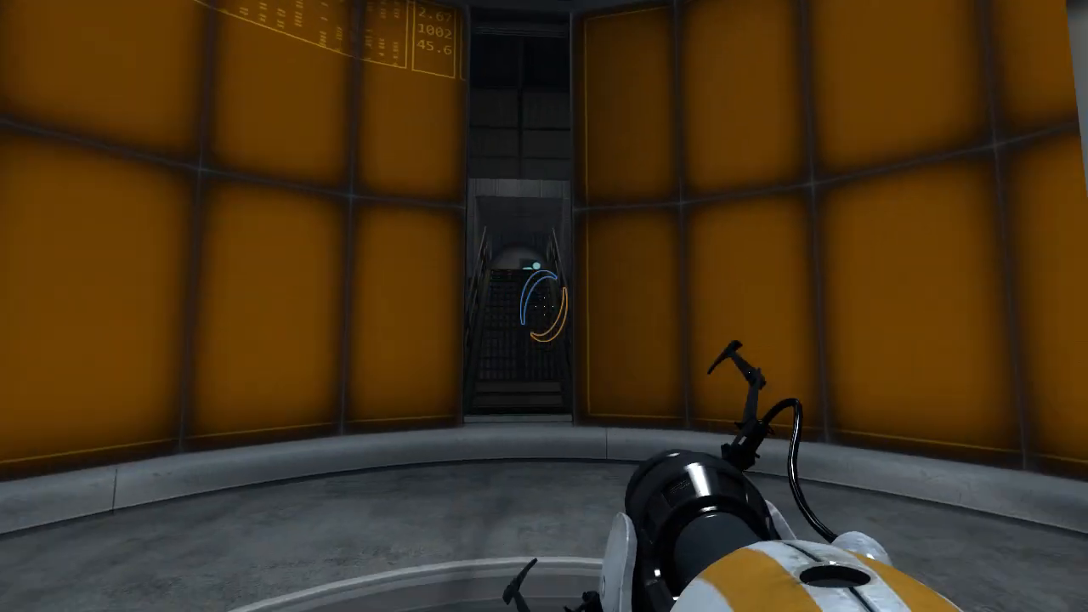
mouse_move(544, 306)
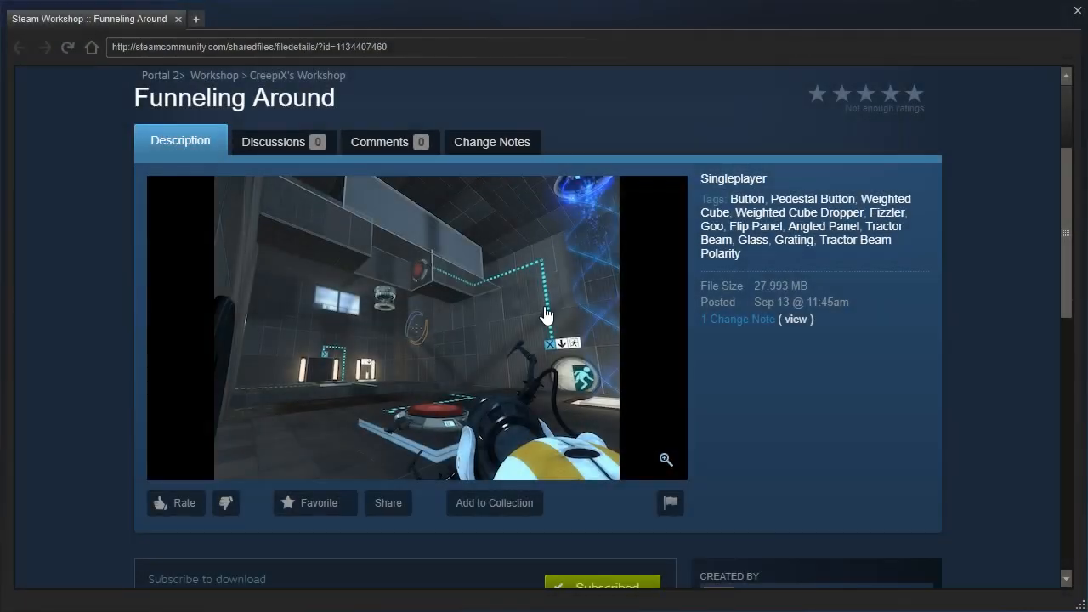
Read down the Funneling Around description to the BEEMOD note and highlight the word BEEMOD.
scroll(down, 3)
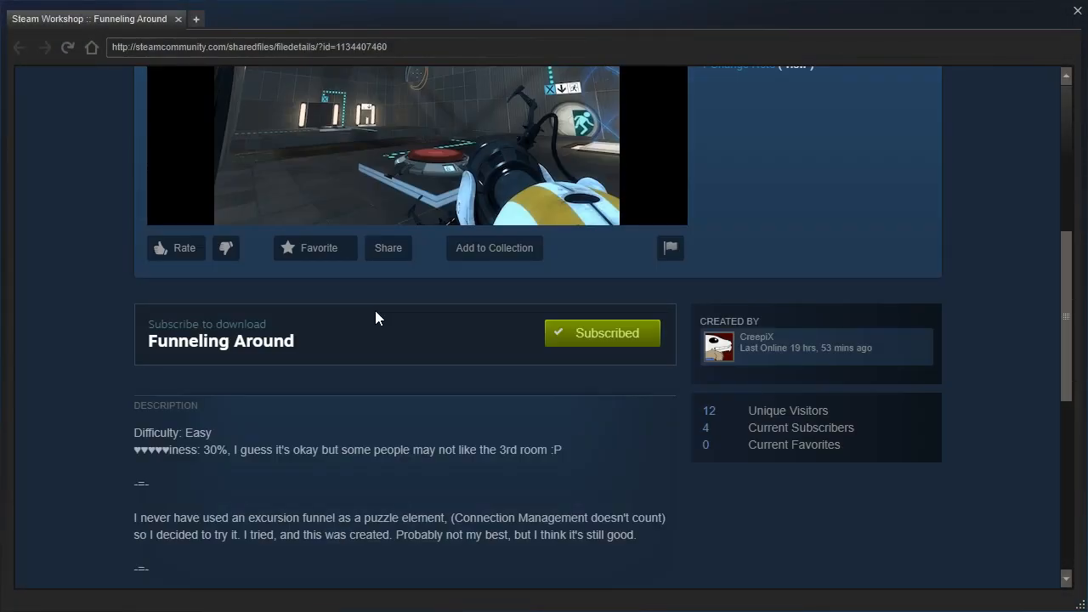
scroll(down, 3)
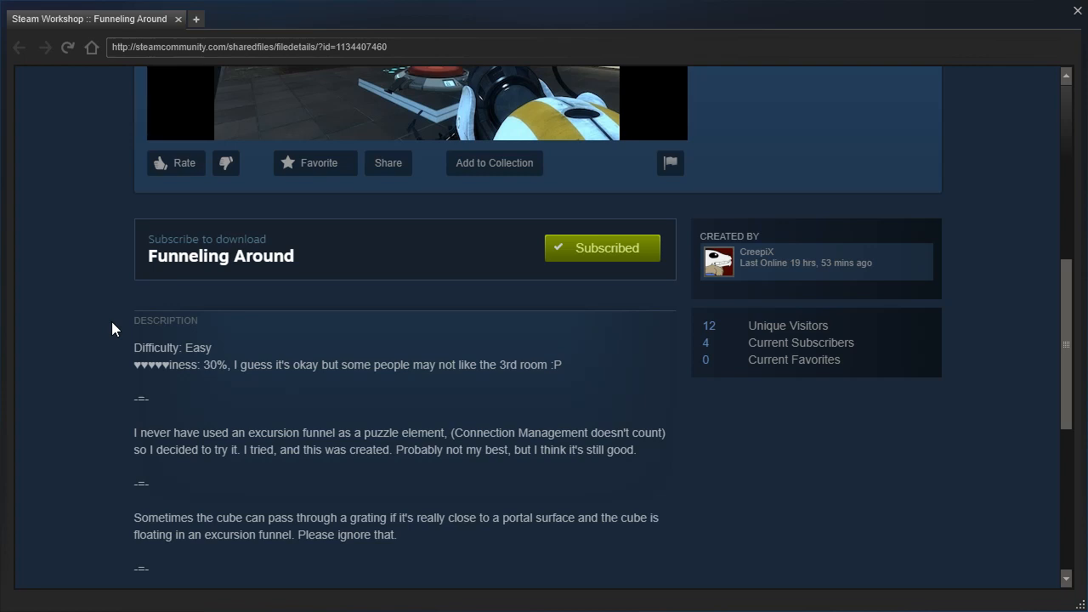
scroll(down, 3)
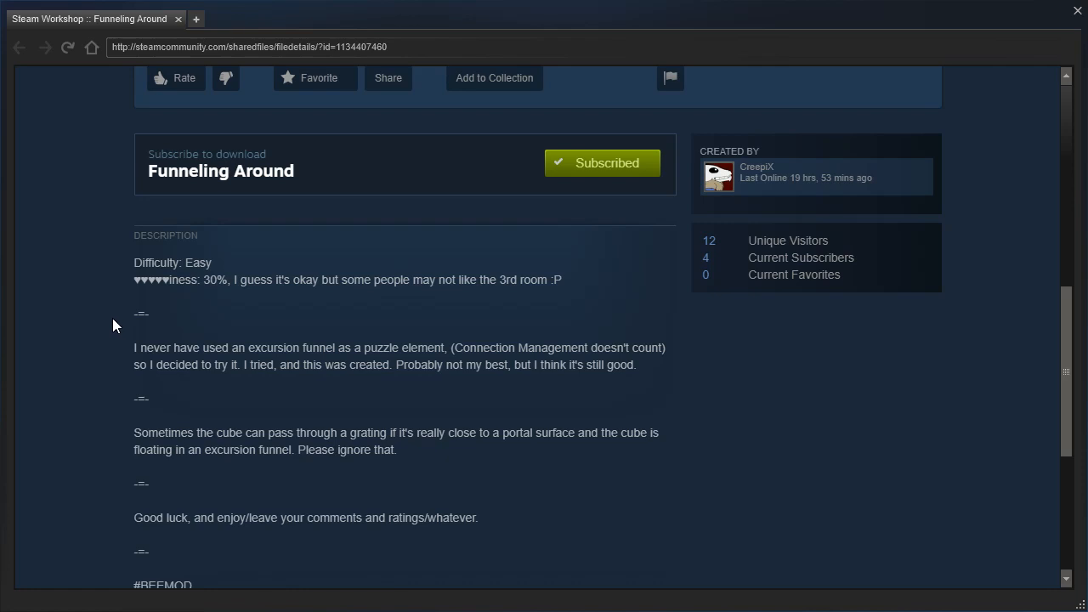
mouse_move(450, 414)
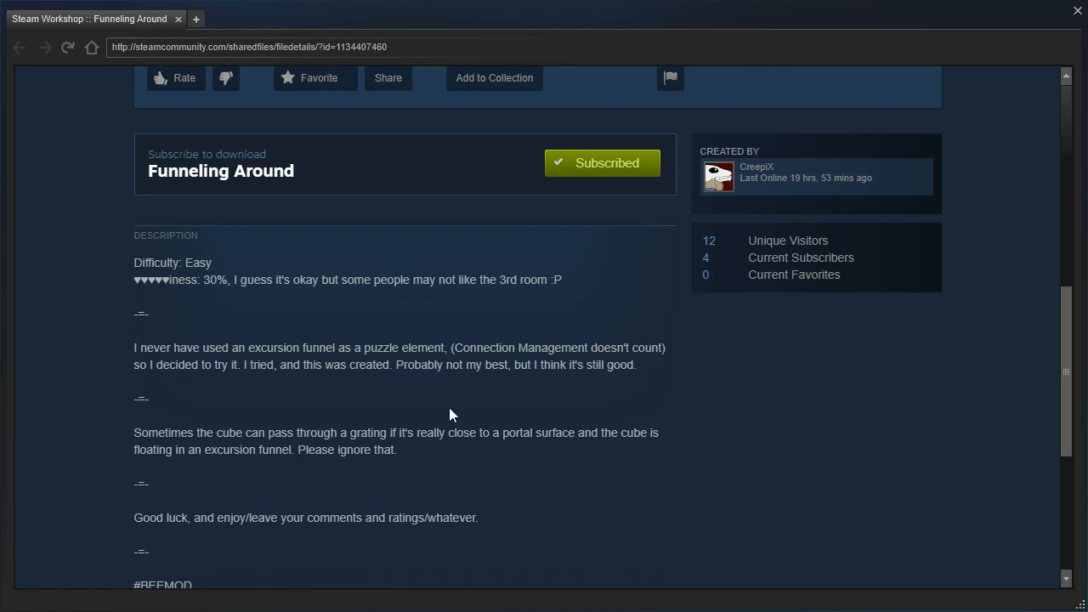
scroll(down, 3)
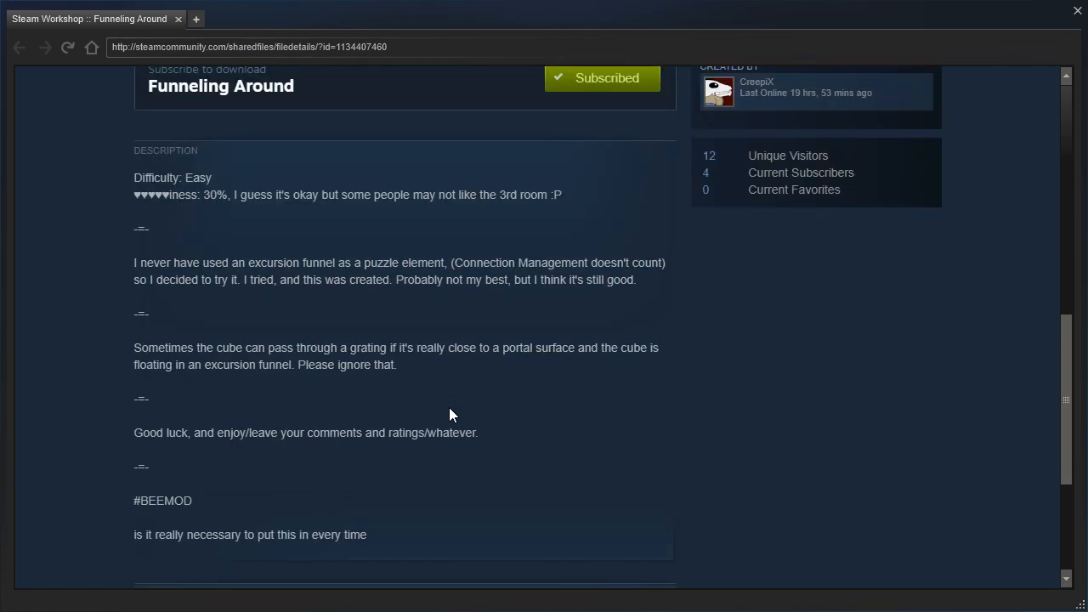
double_click(163, 500)
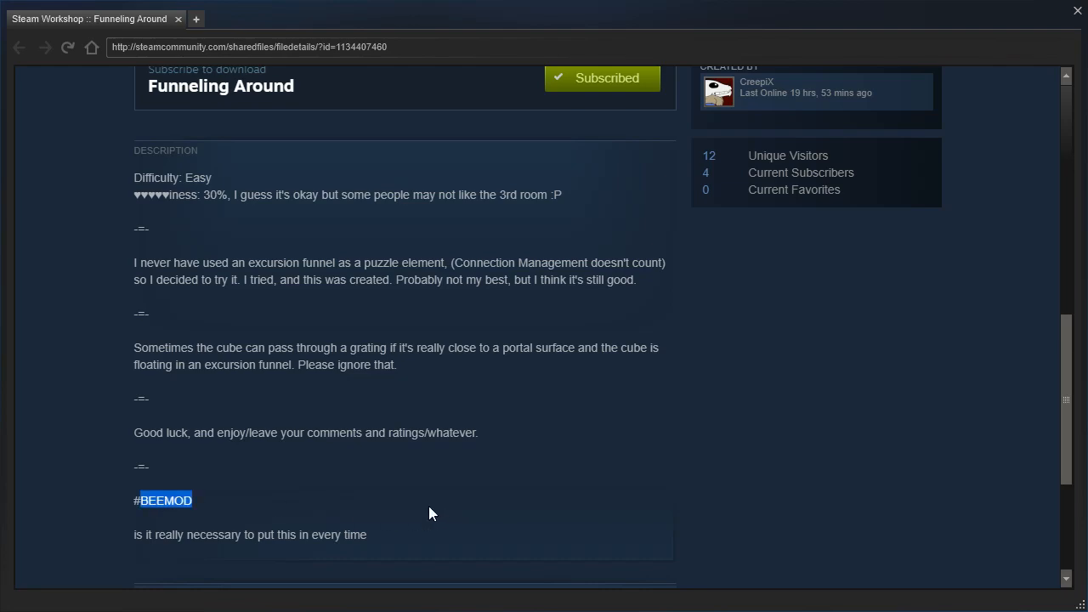
scroll(up, 3)
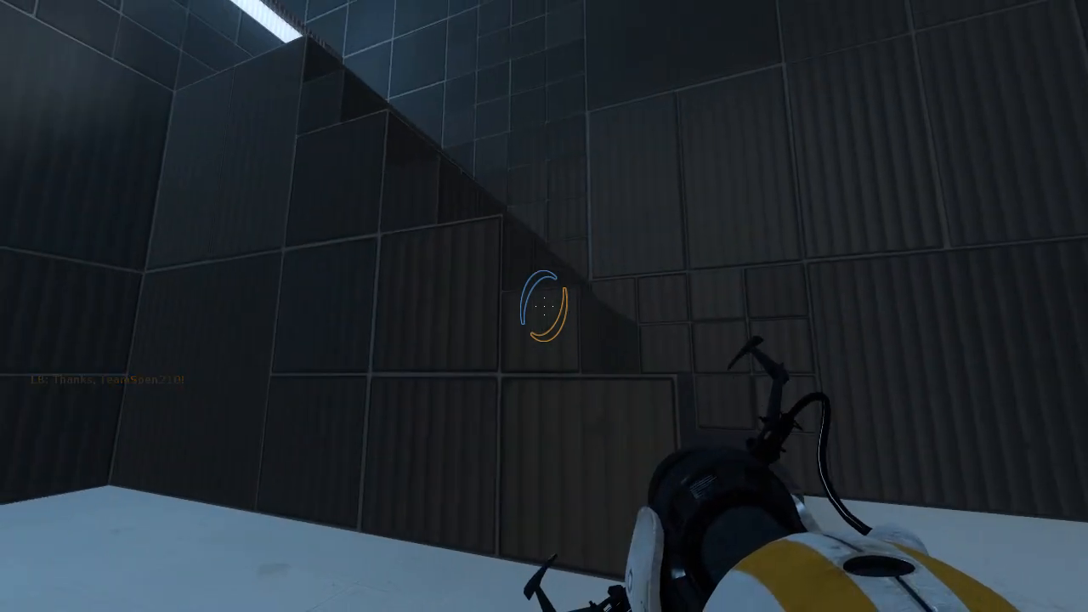
mouse_move(544, 306)
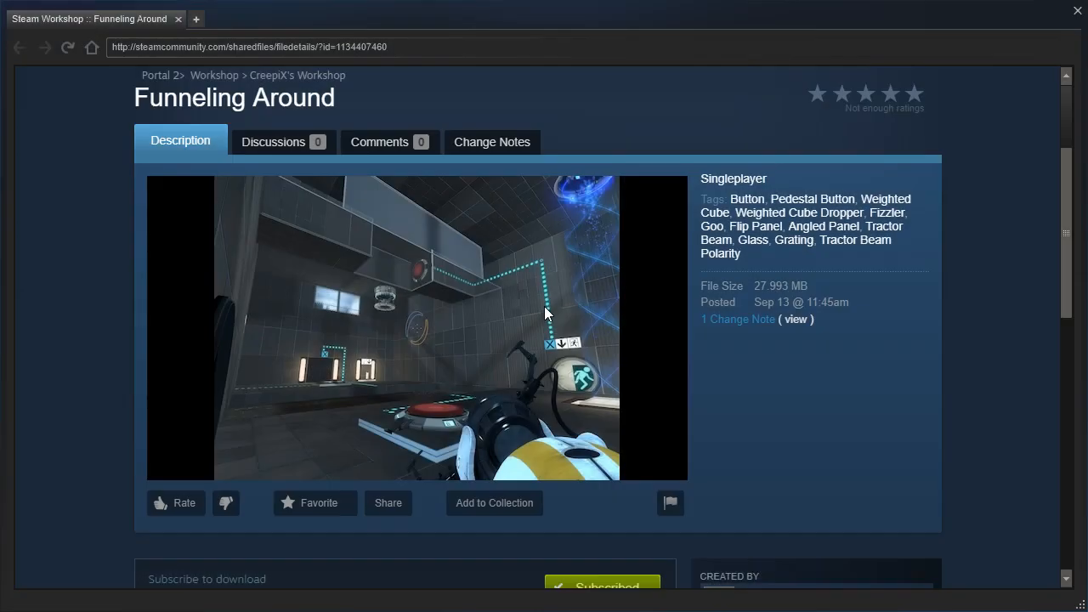
Leave the Workshop page and switch back to Portal 2's pause menu for the console.
scroll(down, 3)
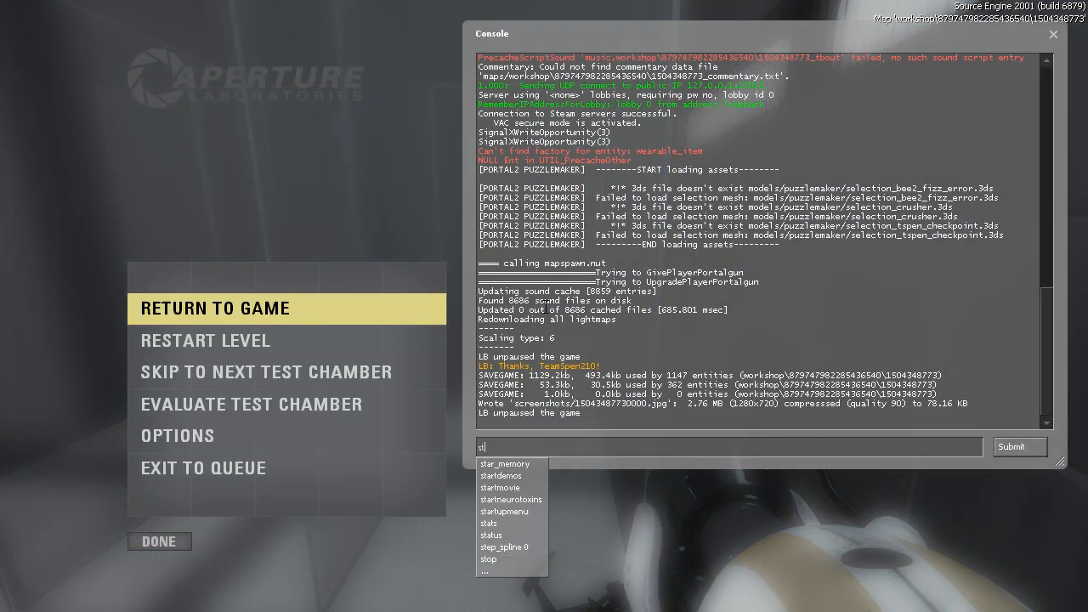
click(214, 308)
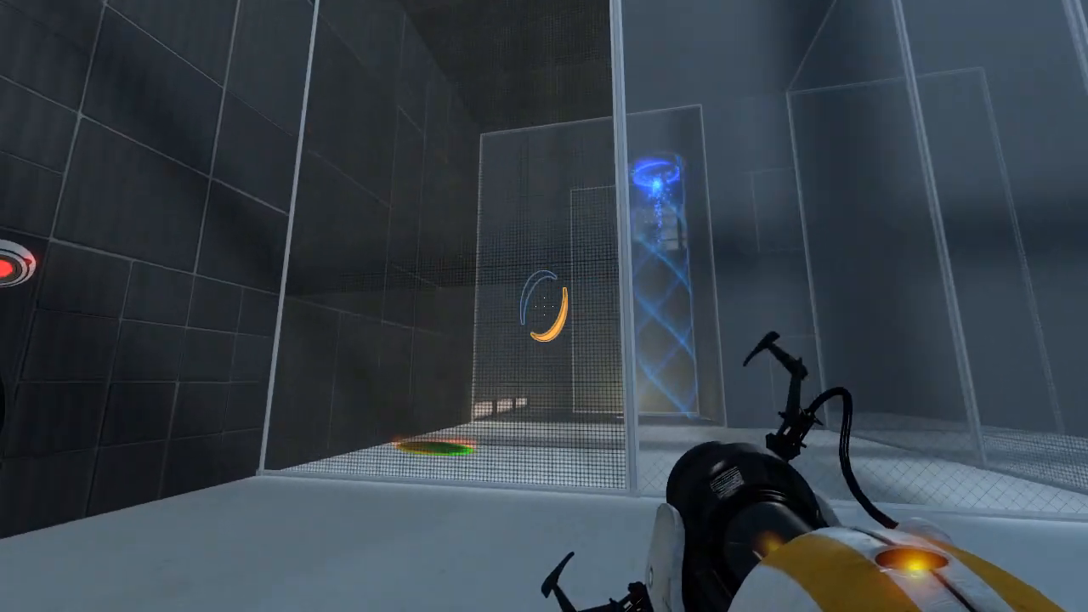
Enter sv_cheats 1 and fire a portal to traverse the glass funnel room into the shaft.
click(544, 306)
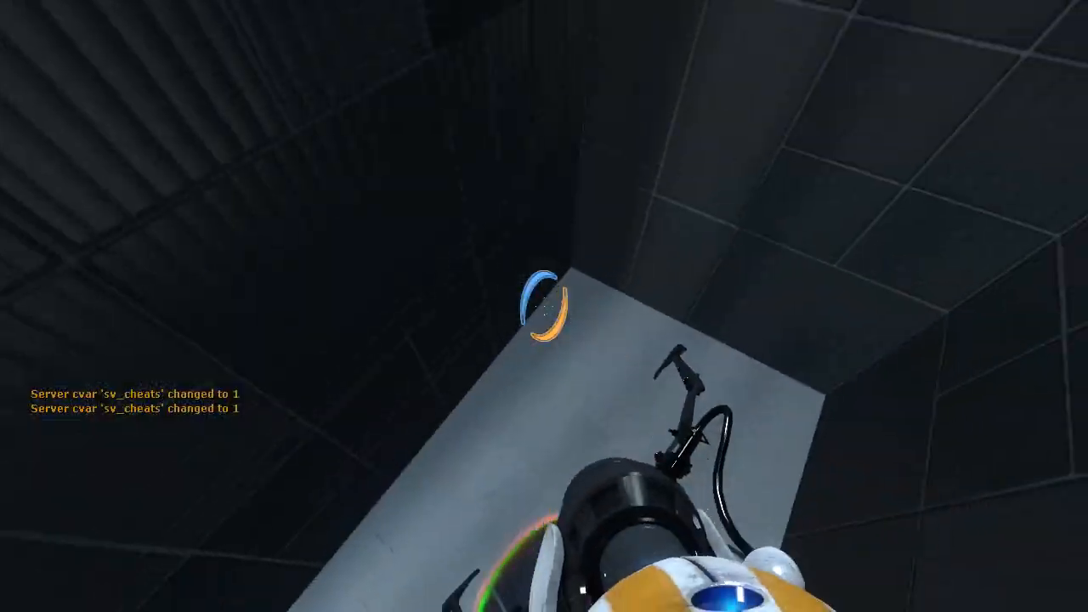
click(544, 306)
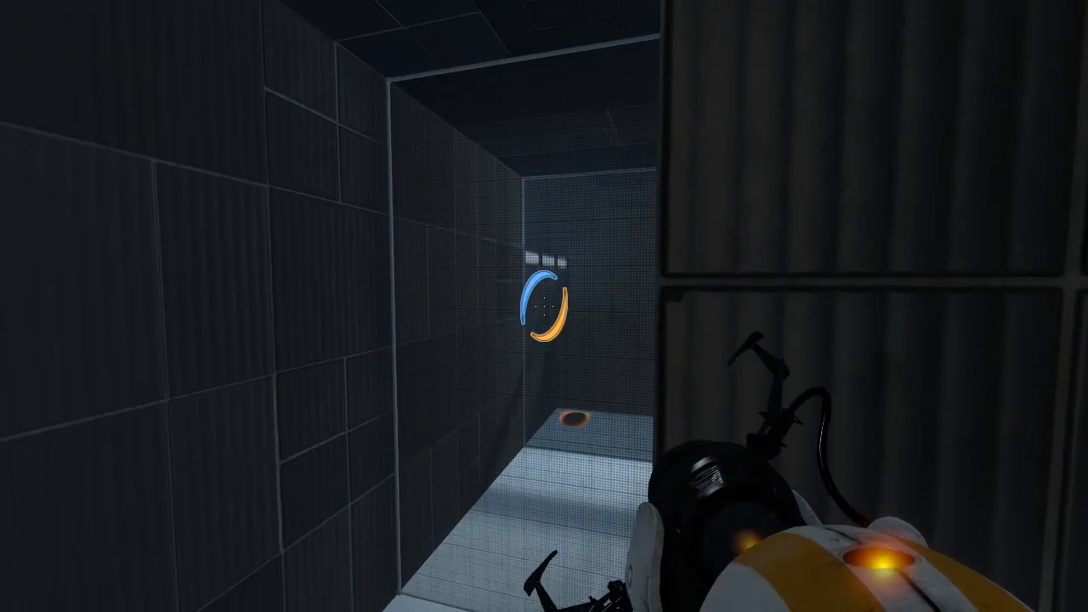
mouse_move(544, 306)
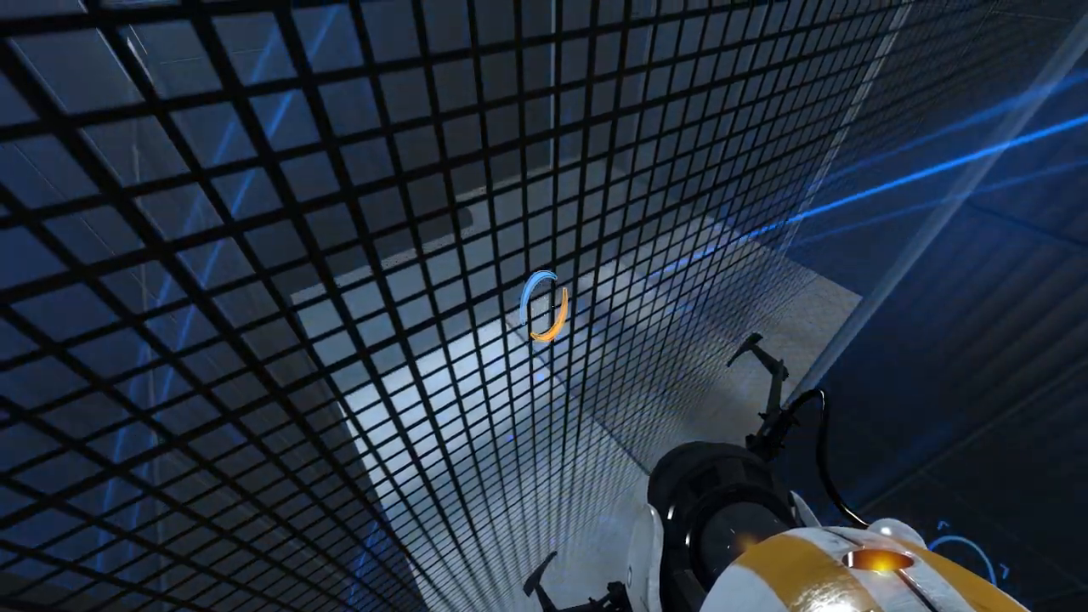
Place a blue portal on the white wall and another on a second white surface to cross the grating.
click(544, 306)
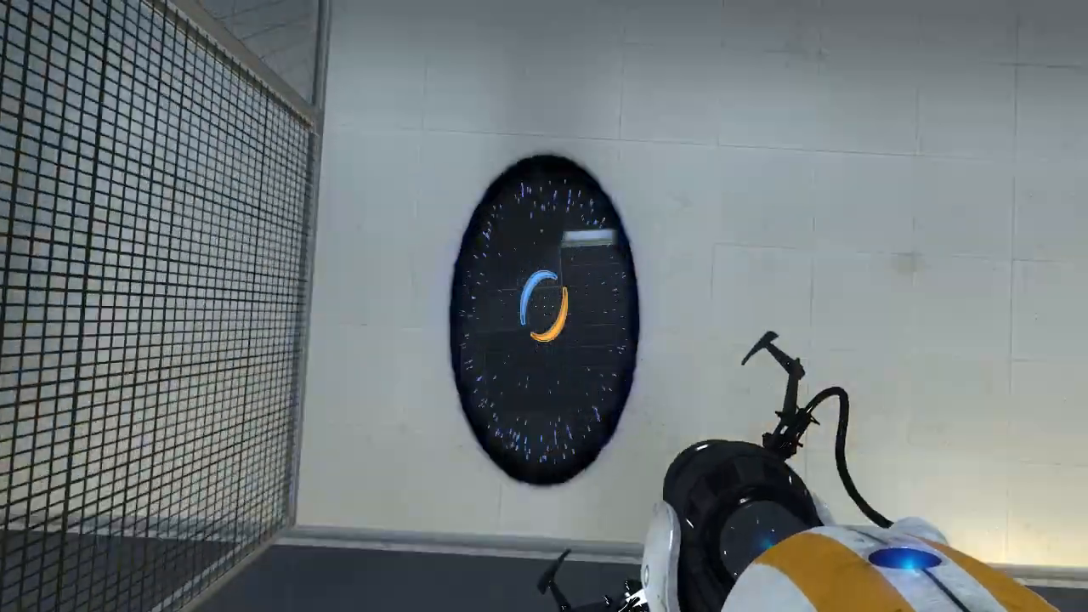
click(544, 306)
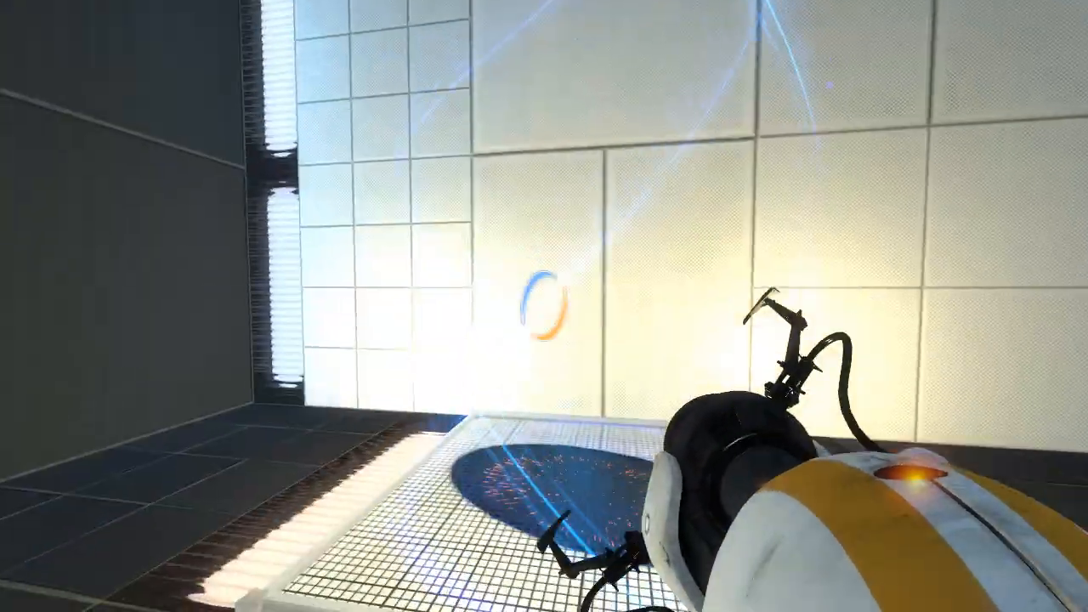
click(544, 306)
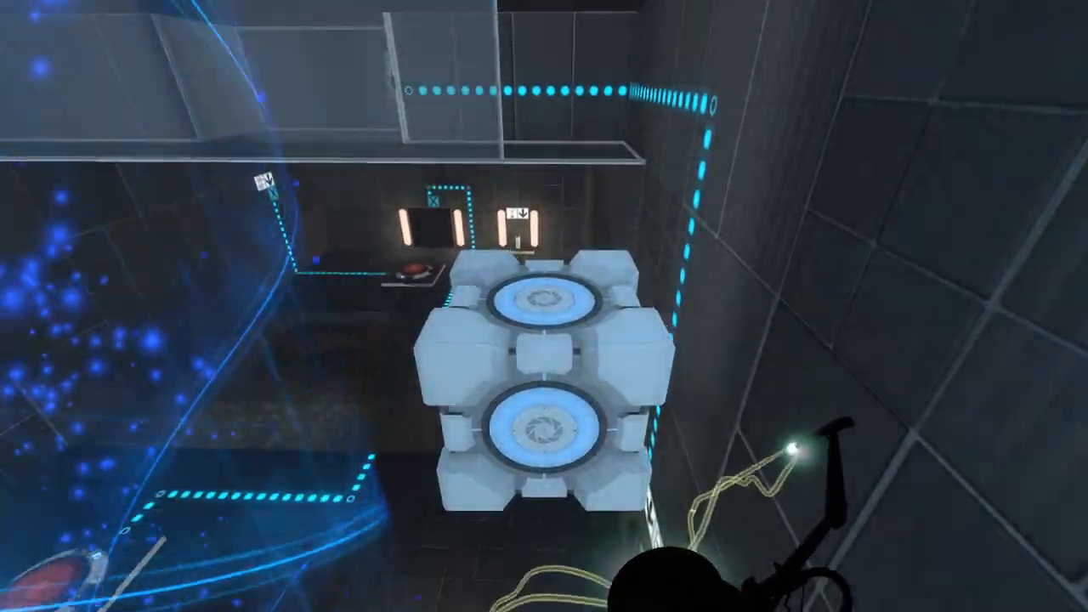
Drop the carried Weighted Storage Cube past the blue excursion funnel.
click(544, 306)
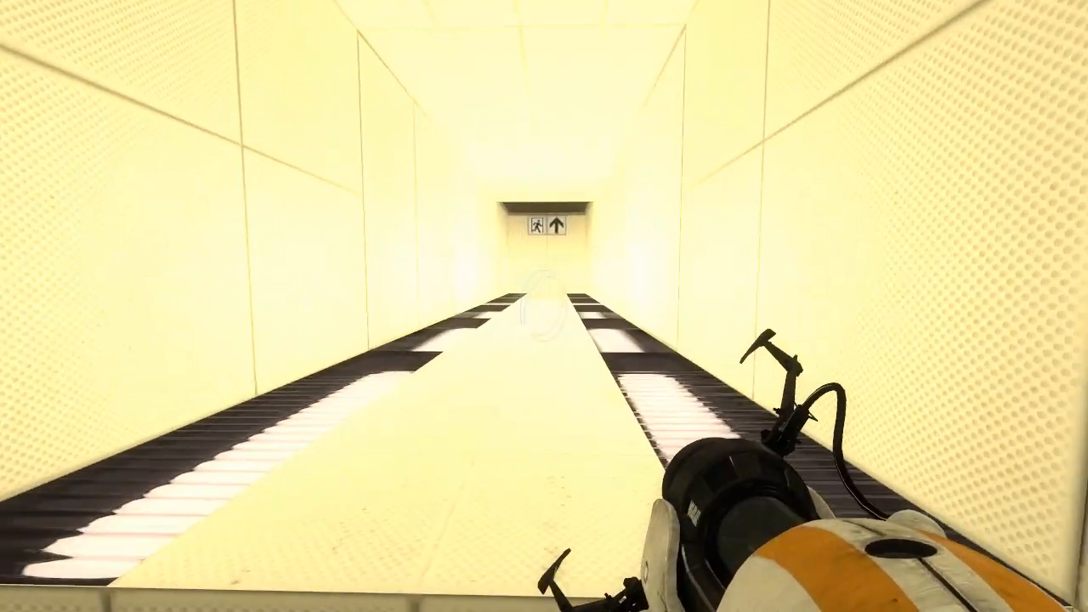
mouse_move(544, 306)
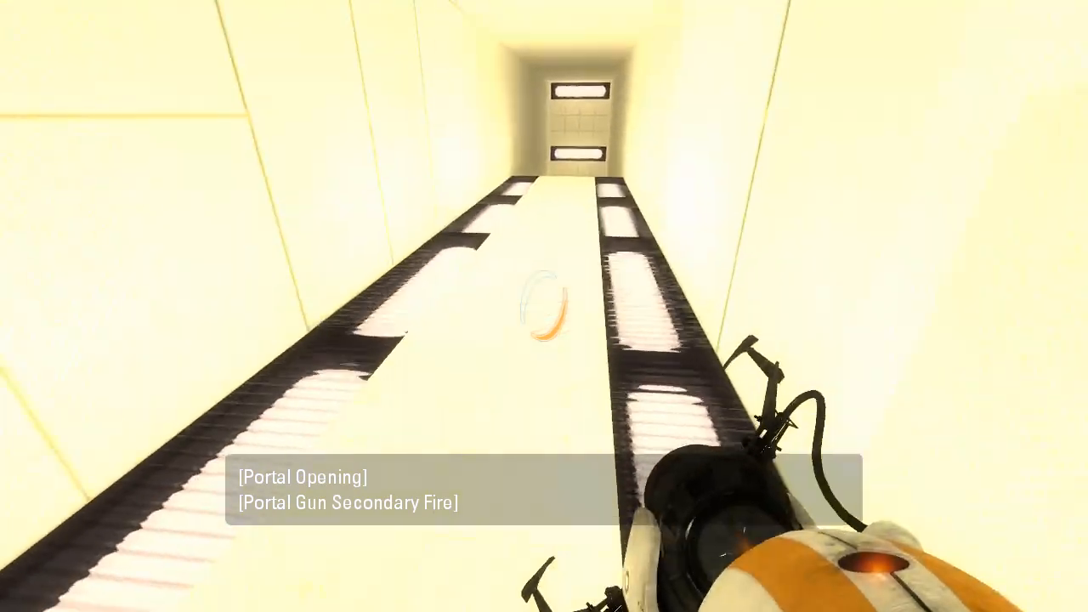
Link a portal at the far corridor end with one on the corridor wall facing the dark room.
click(544, 306)
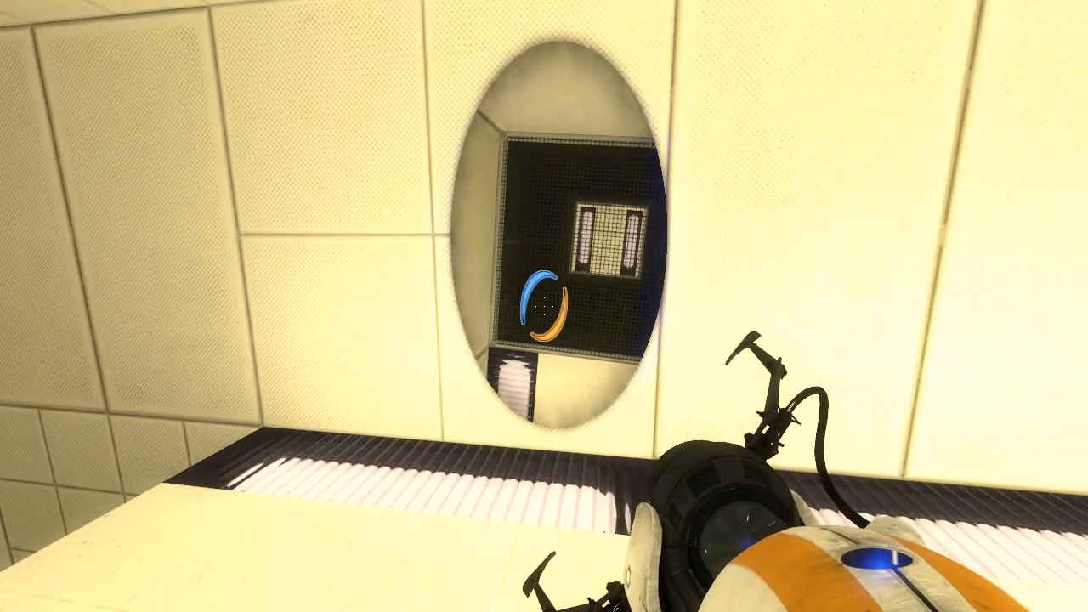
click(544, 306)
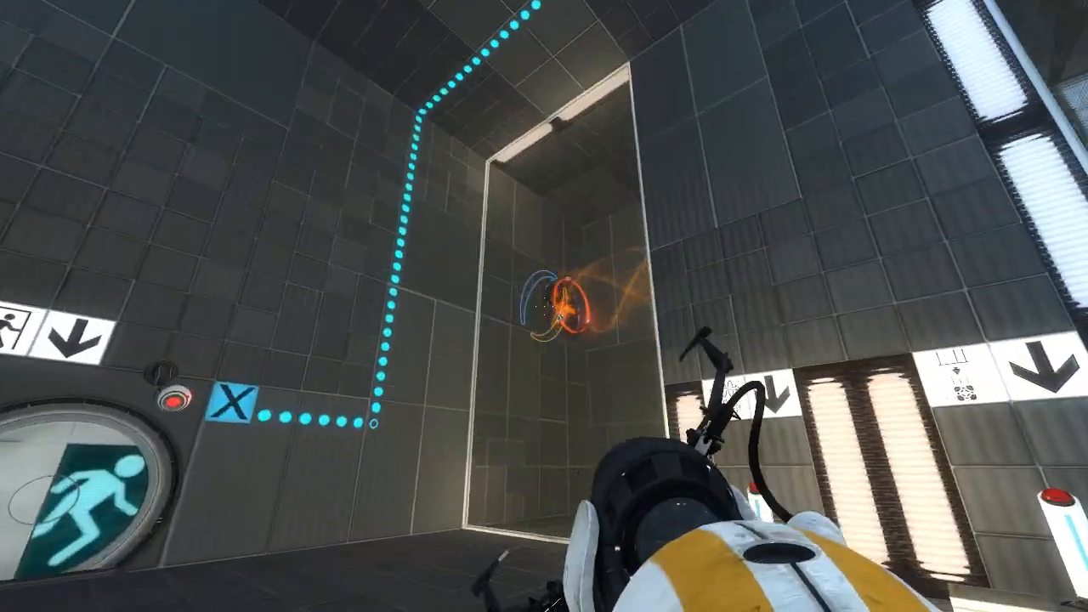
Place a portal on the wall behind the glass panel to start opening the exit.
click(544, 306)
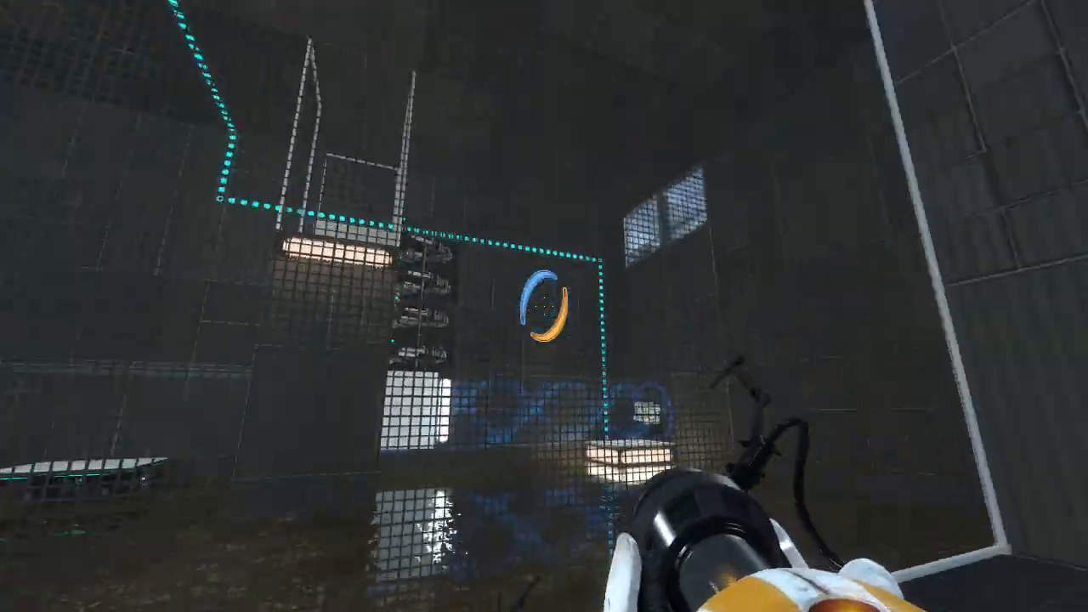
mouse_move(544, 306)
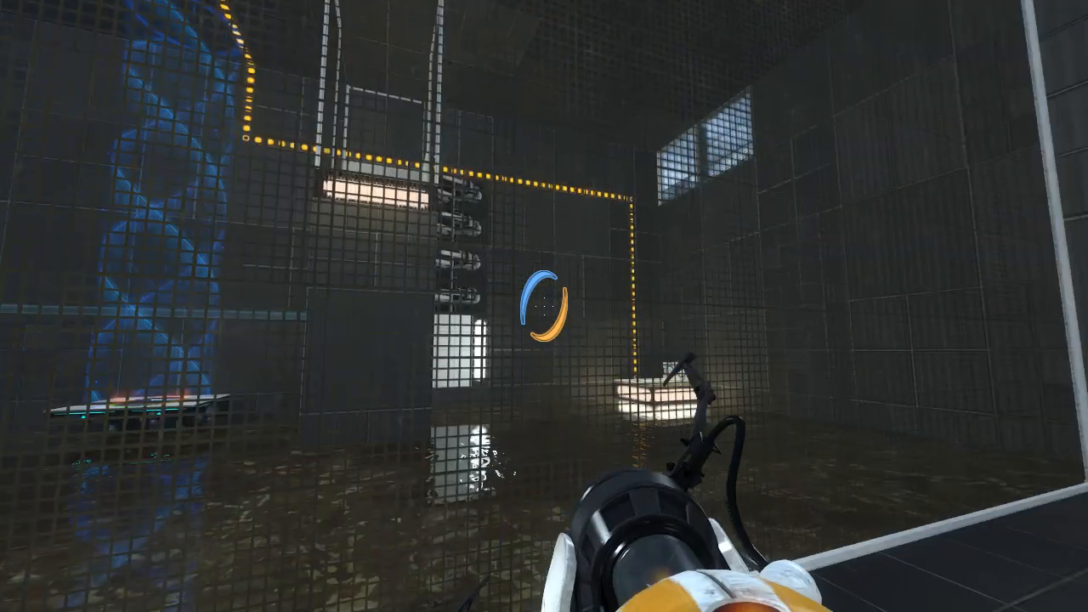
mouse_move(544, 306)
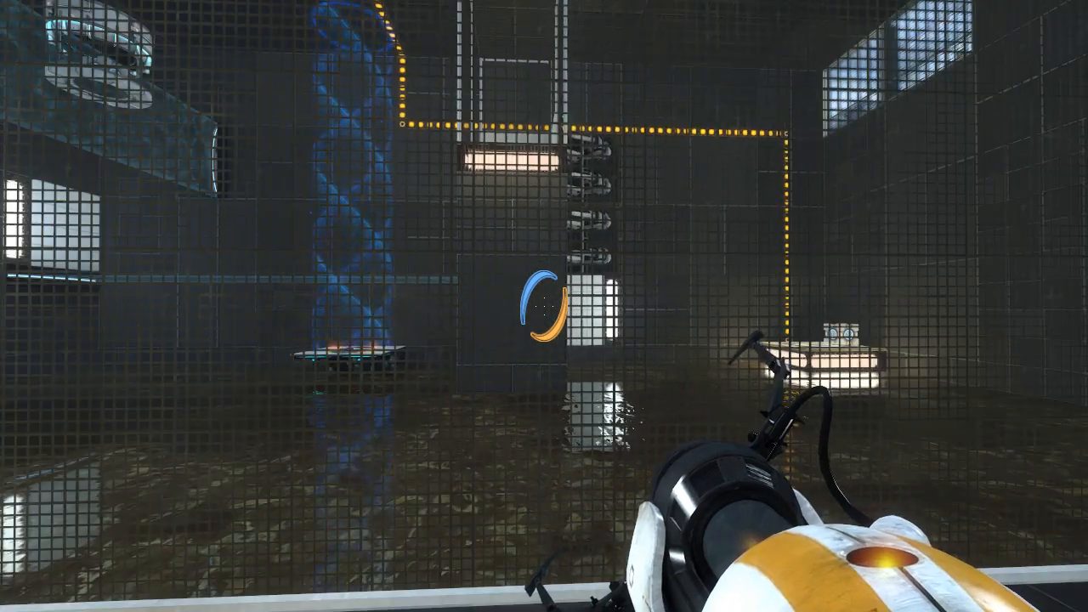